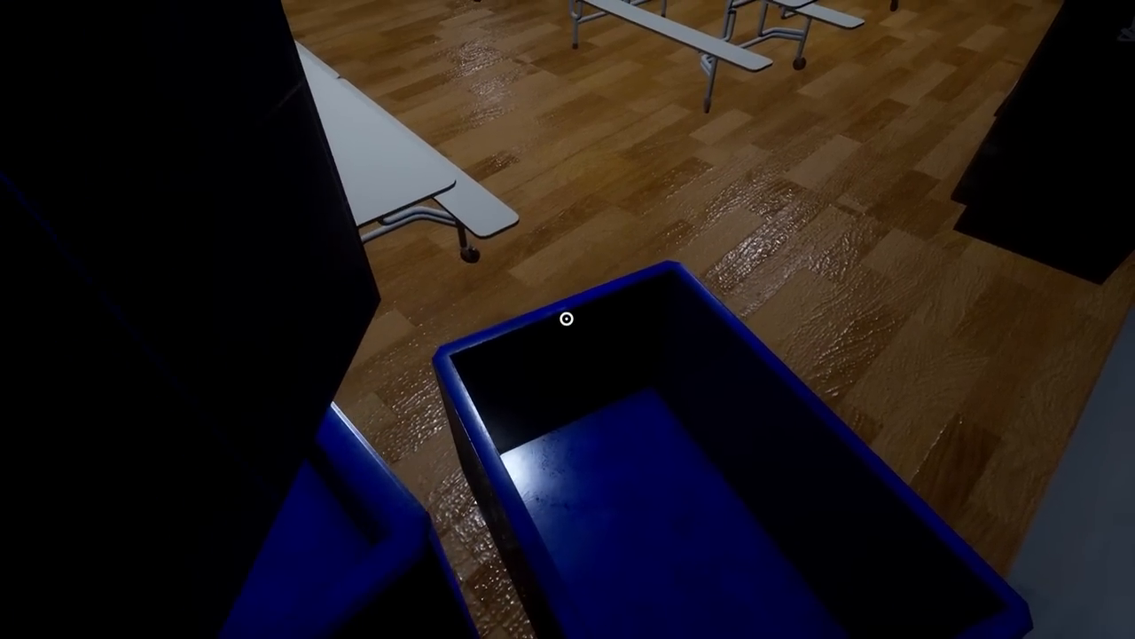
mouse_move(567, 321)
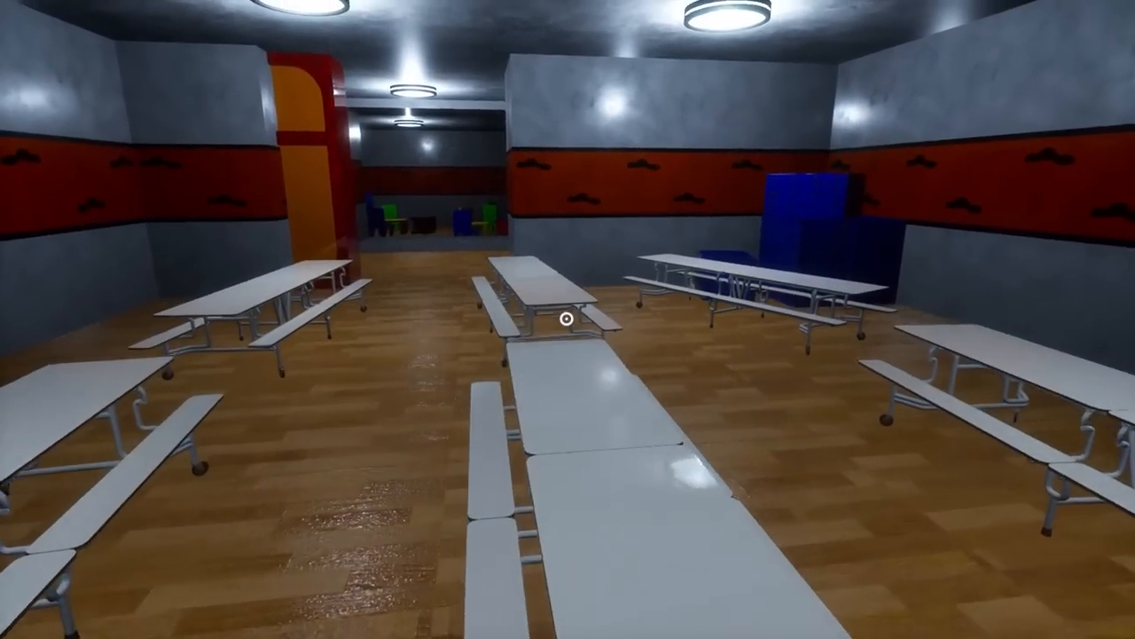
mouse_move(568, 319)
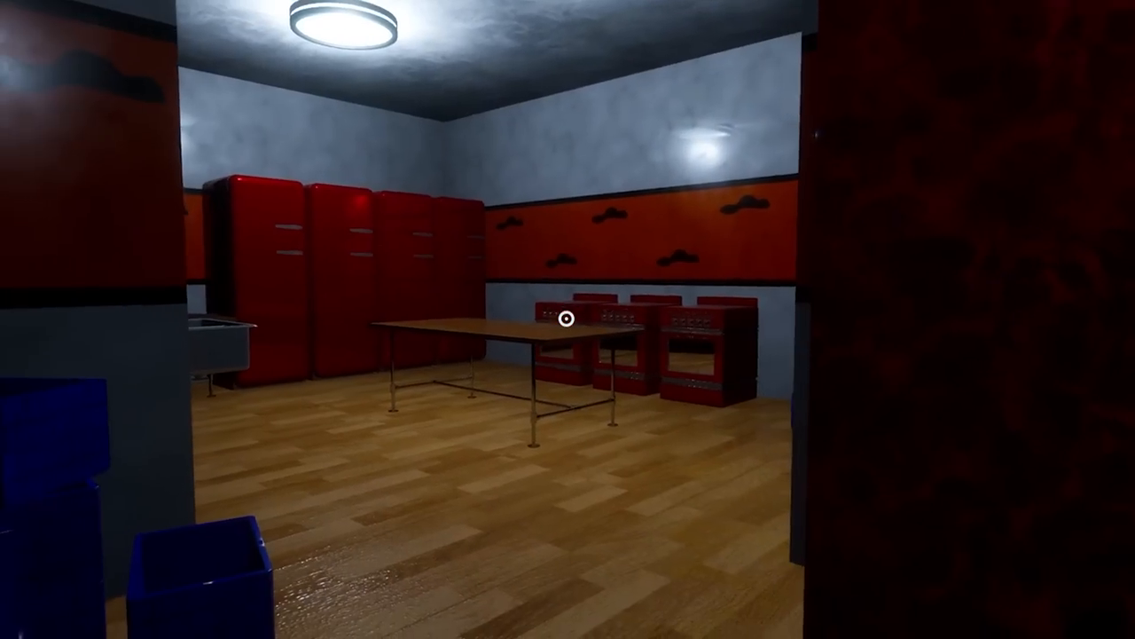
mouse_move(568, 319)
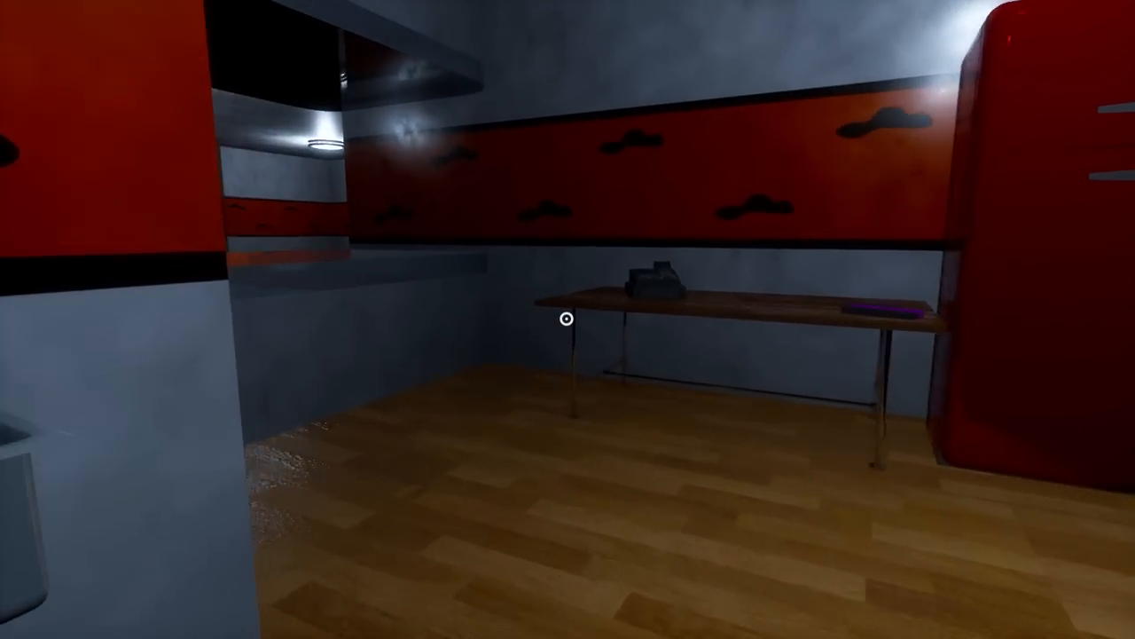
mouse_move(568, 319)
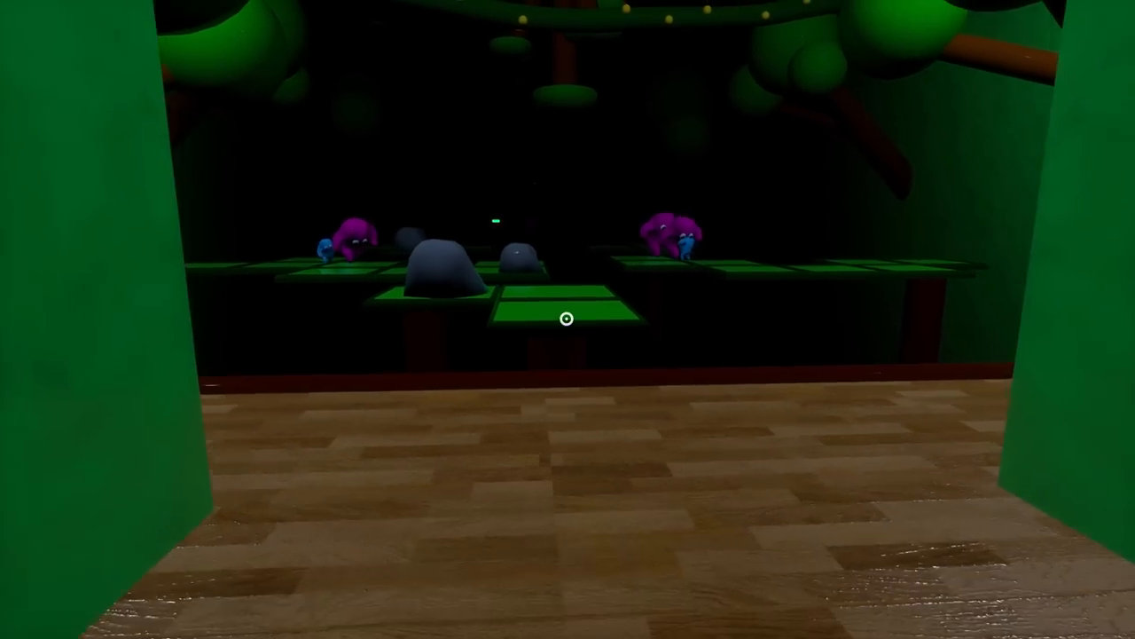
mouse_move(566, 319)
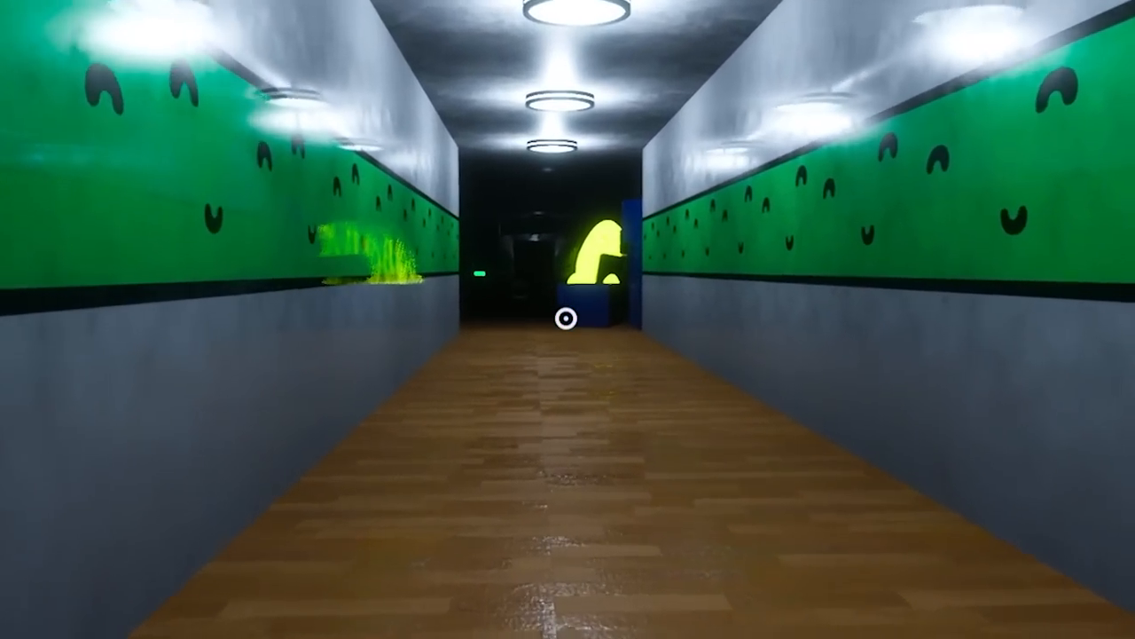
mouse_move(568, 320)
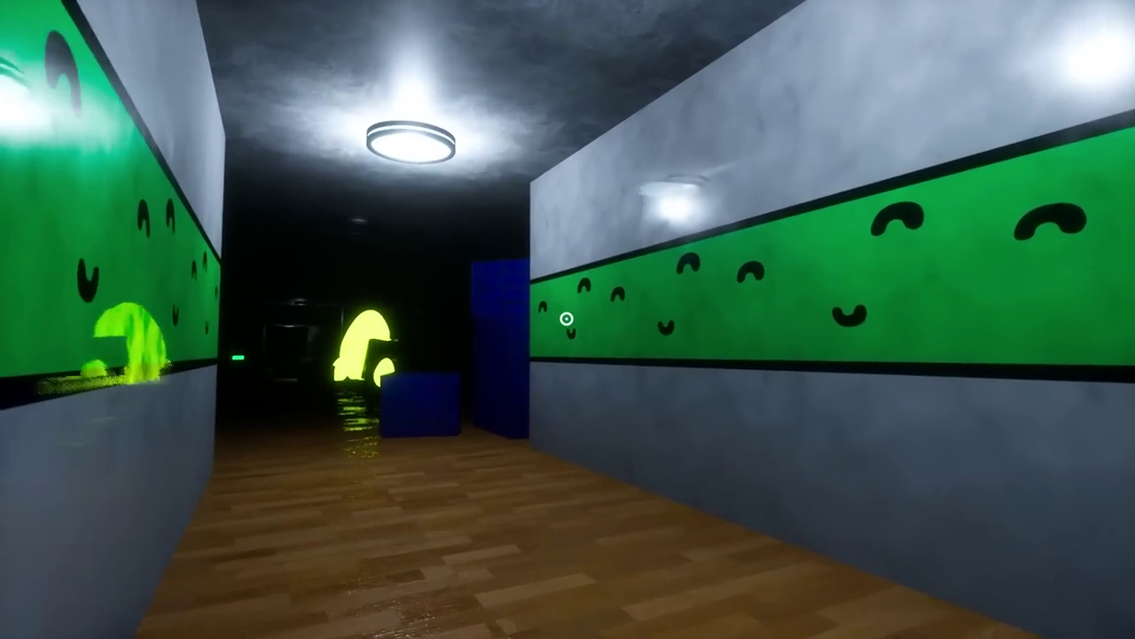
mouse_move(565, 320)
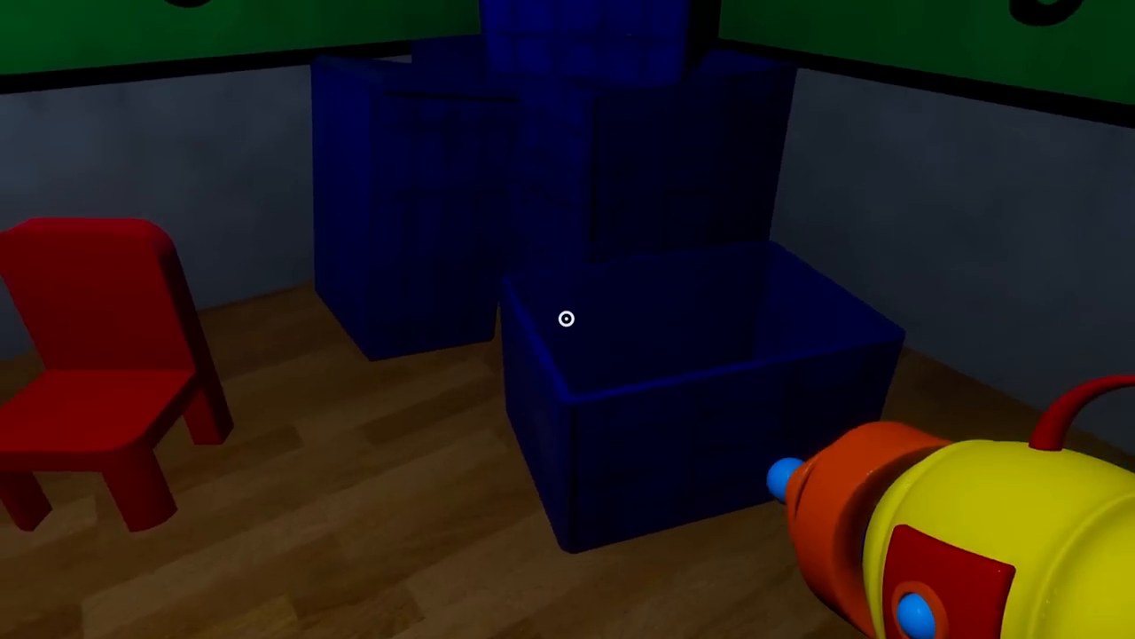
mouse_move(568, 319)
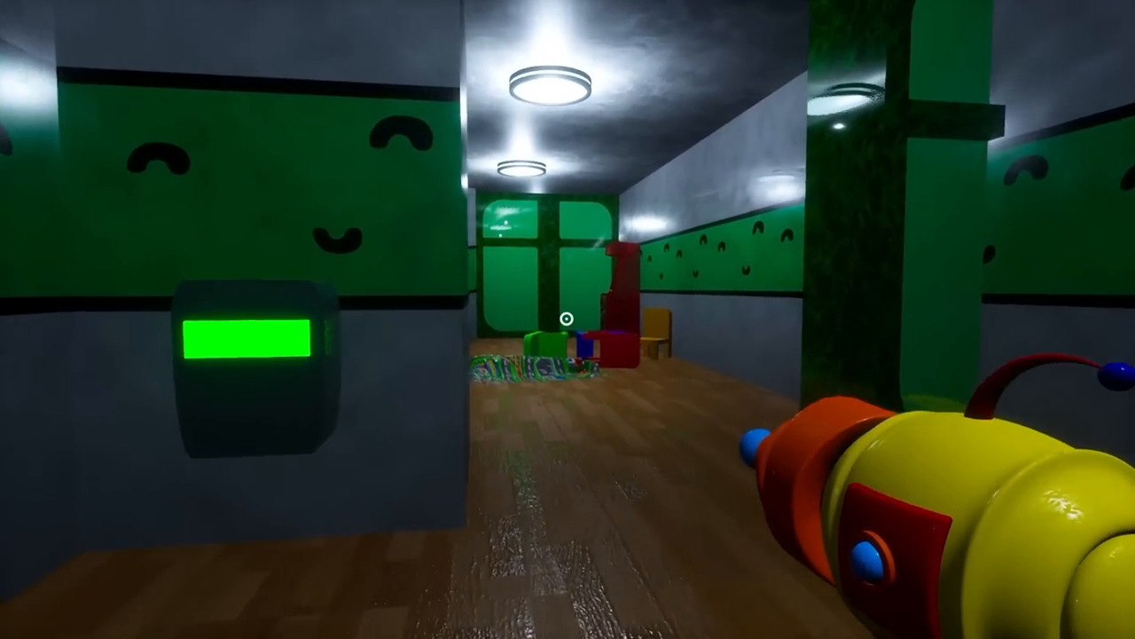
mouse_move(568, 319)
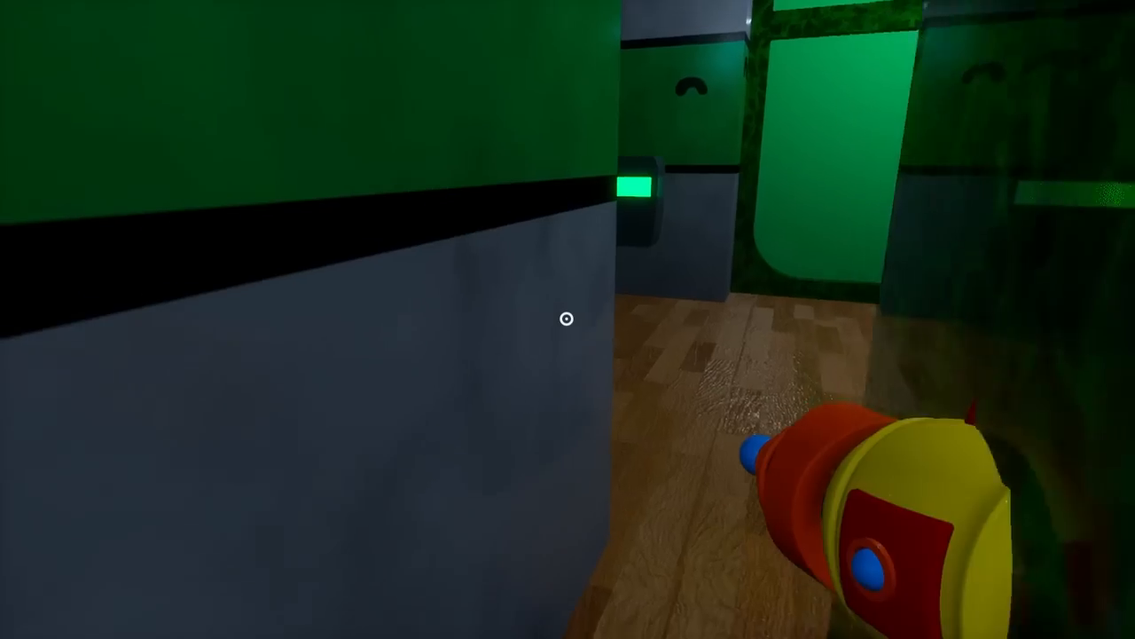
mouse_move(567, 319)
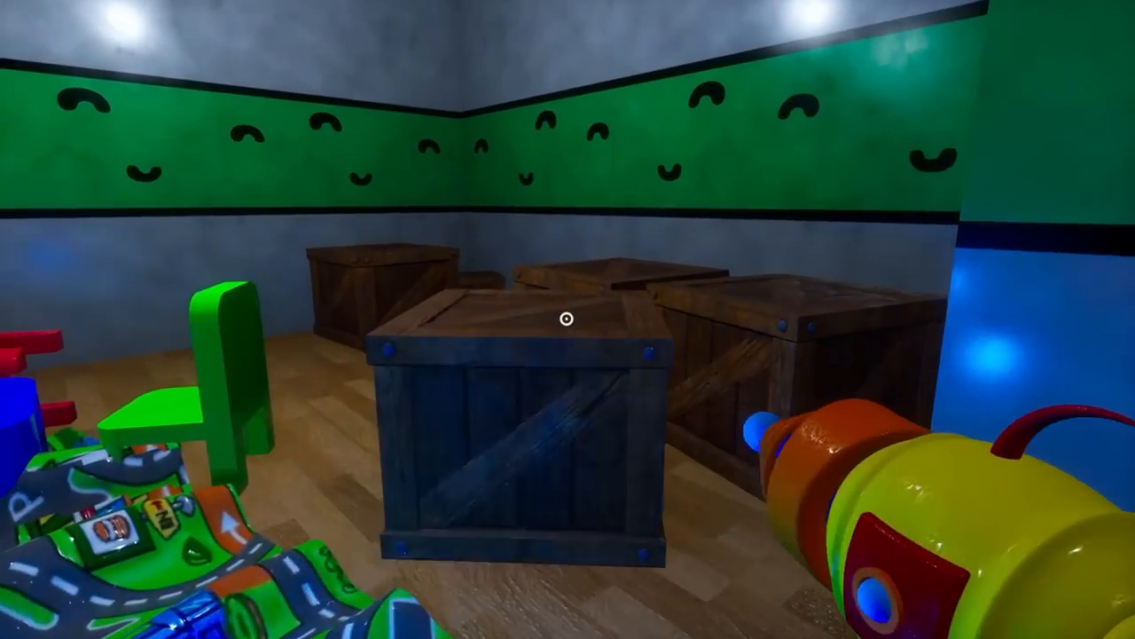
mouse_move(568, 320)
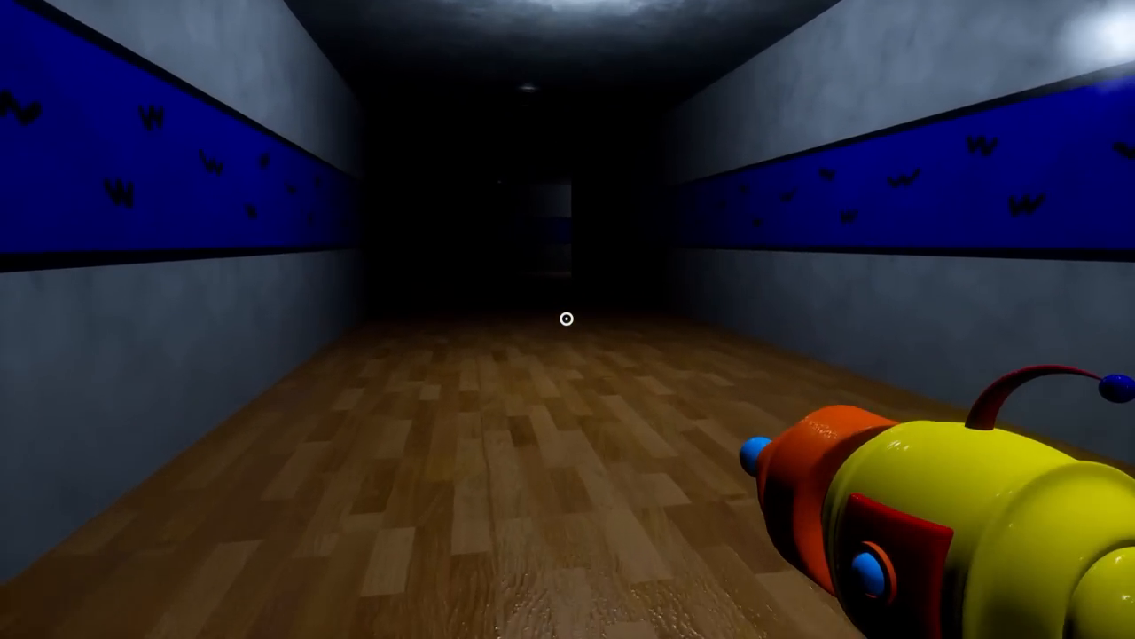
mouse_move(568, 319)
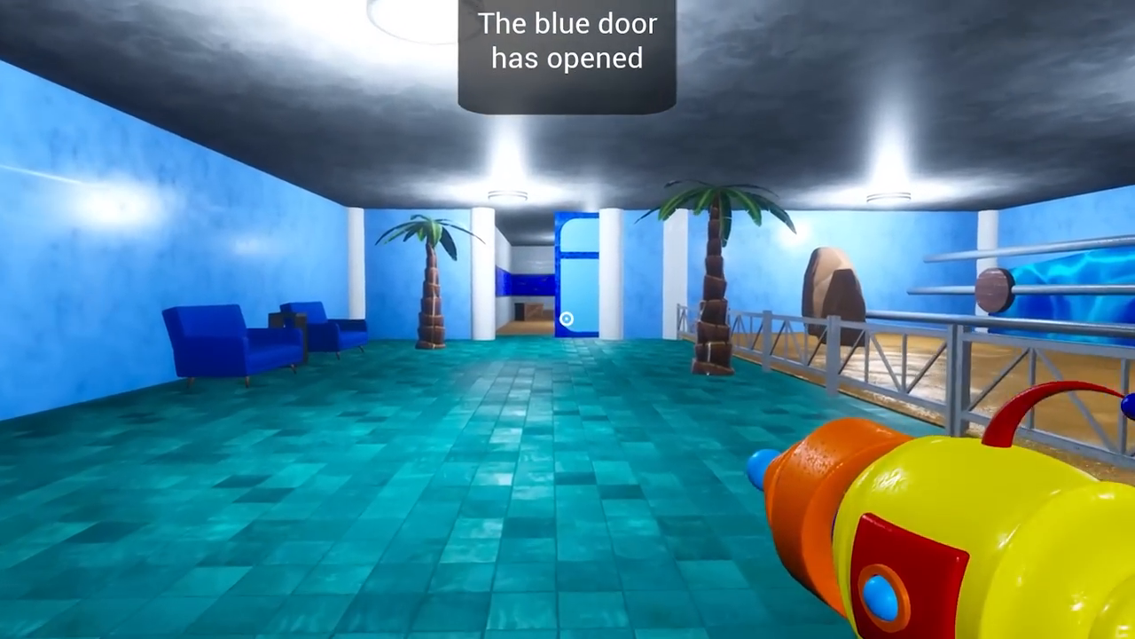
mouse_move(567, 319)
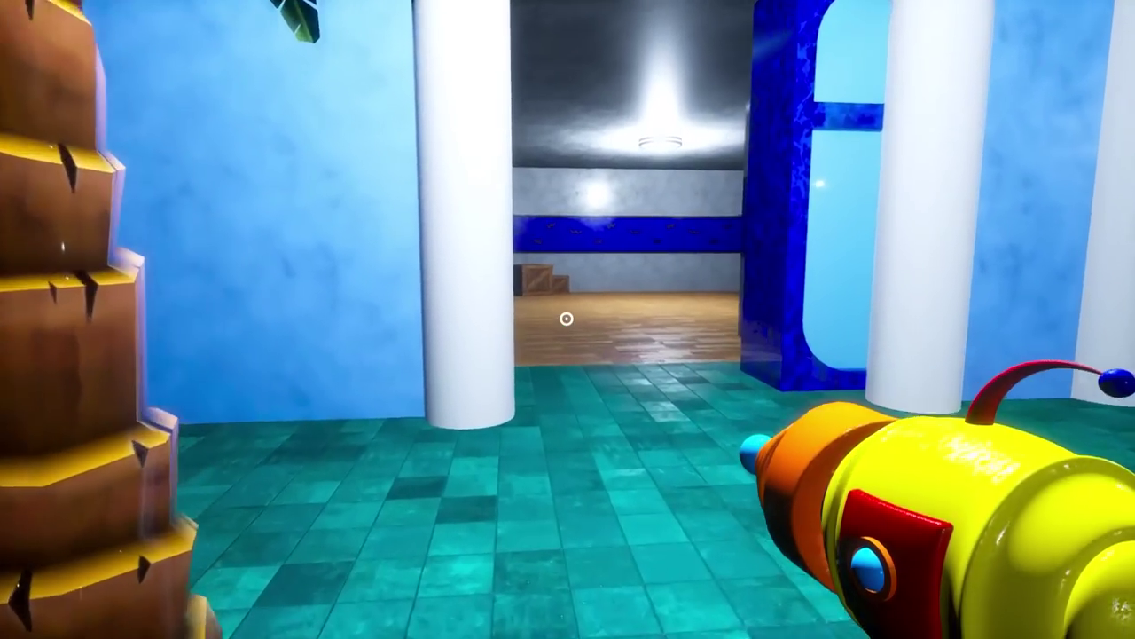
mouse_move(568, 319)
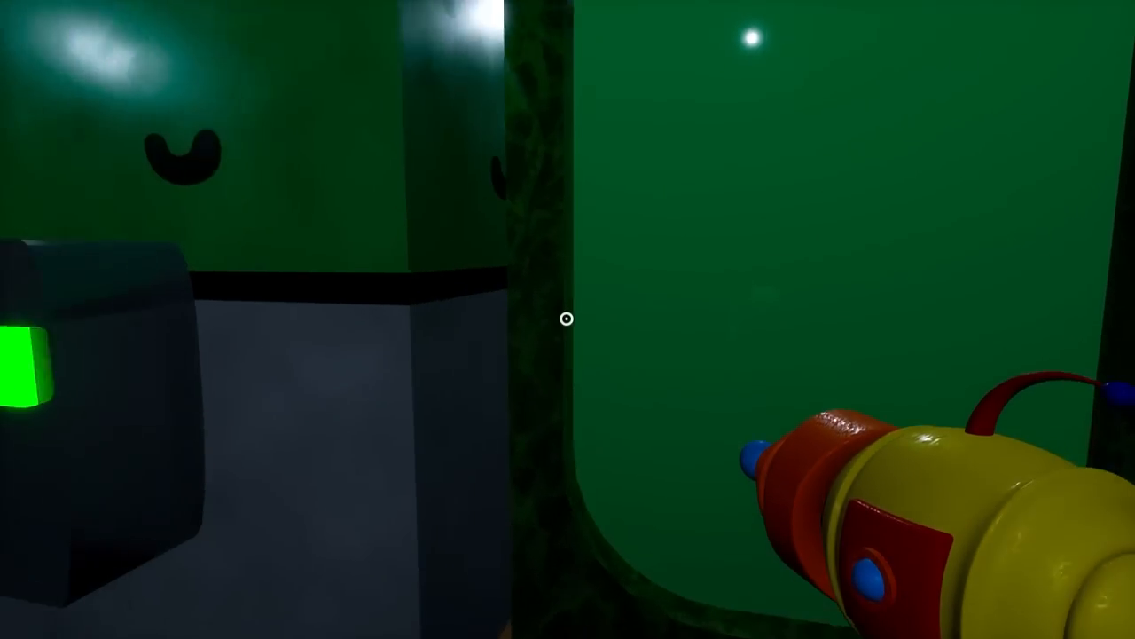
mouse_move(567, 319)
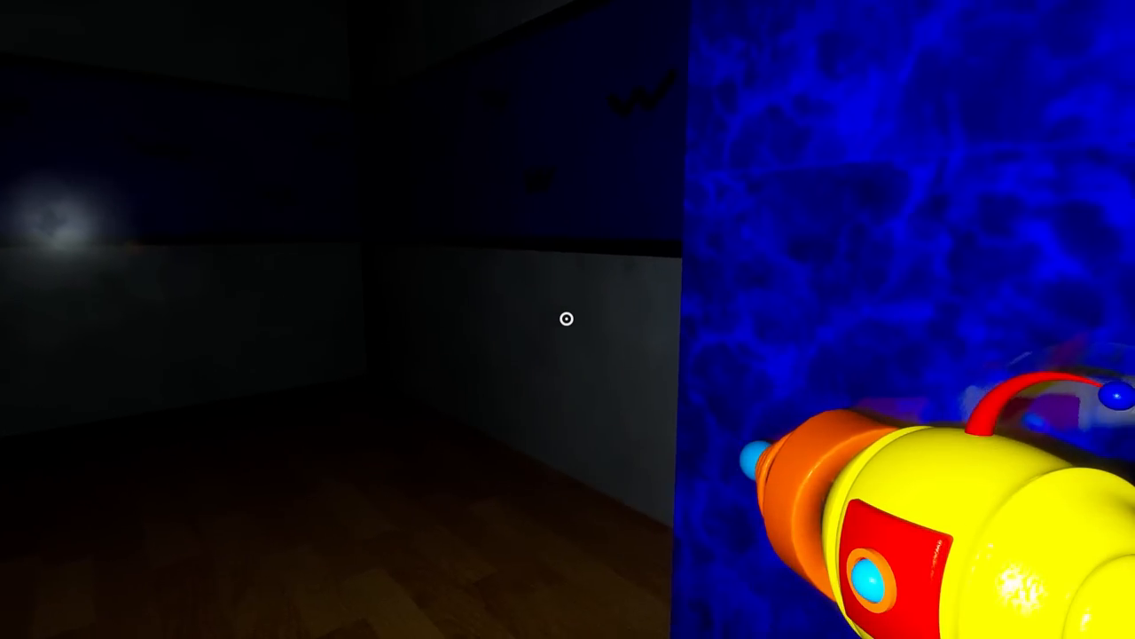
mouse_move(568, 319)
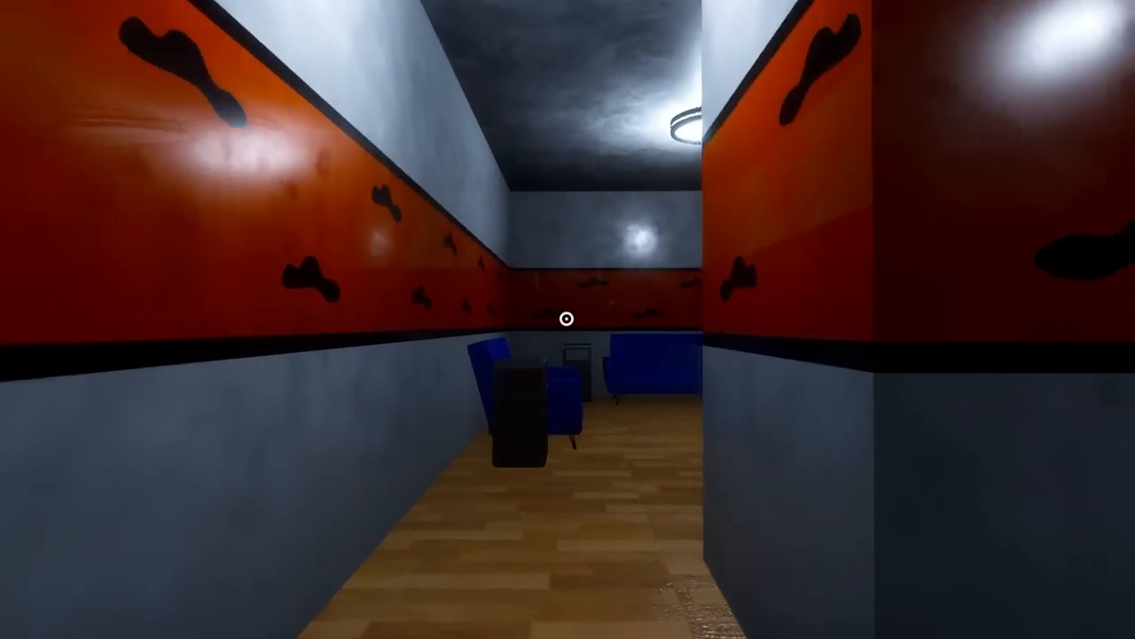
mouse_move(567, 319)
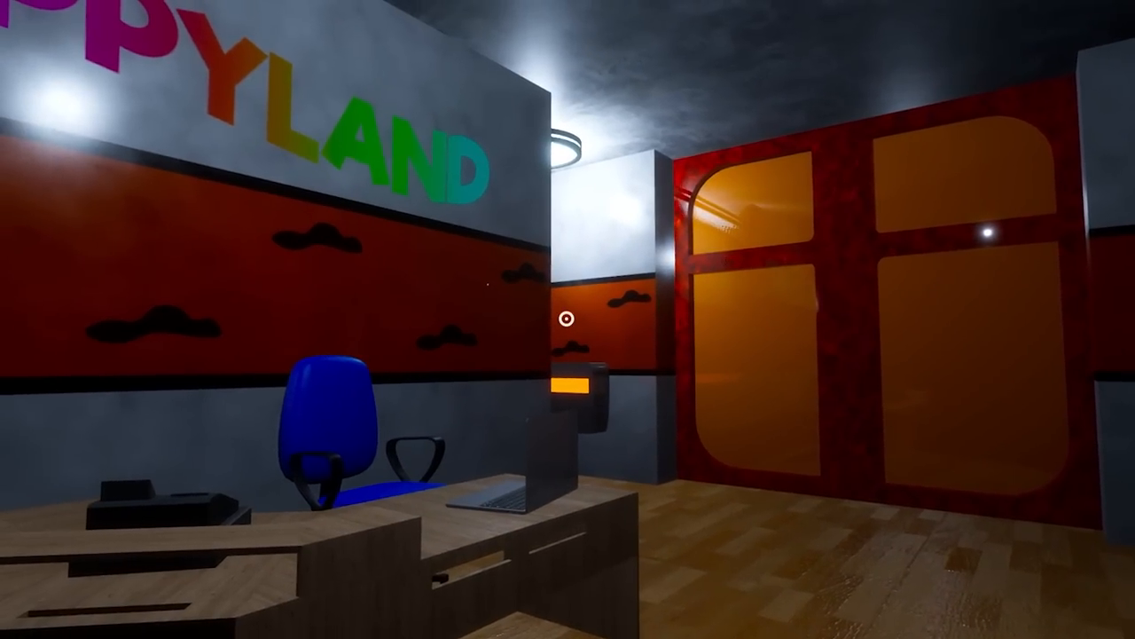
mouse_move(567, 319)
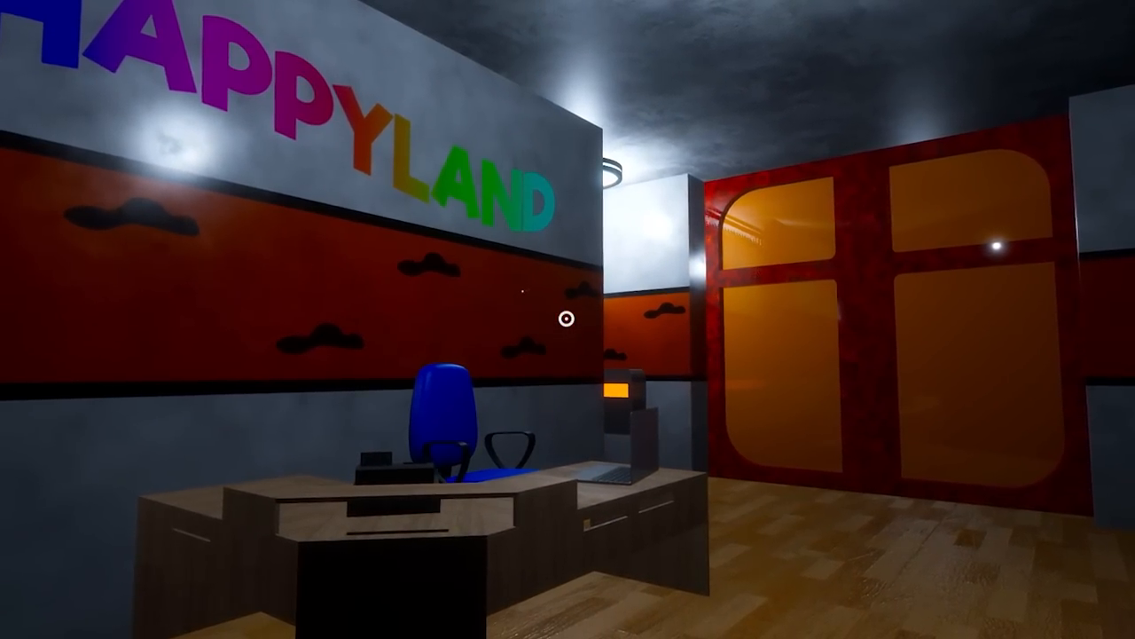